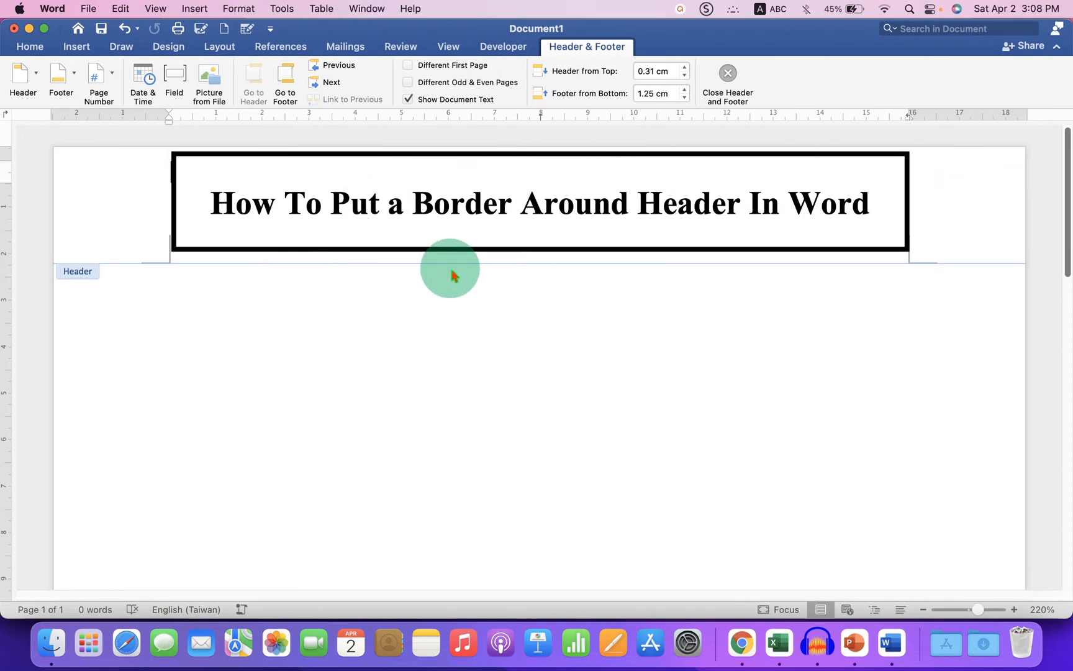
- Switch to the blank document and show the Insert ribbon
click(726, 82)
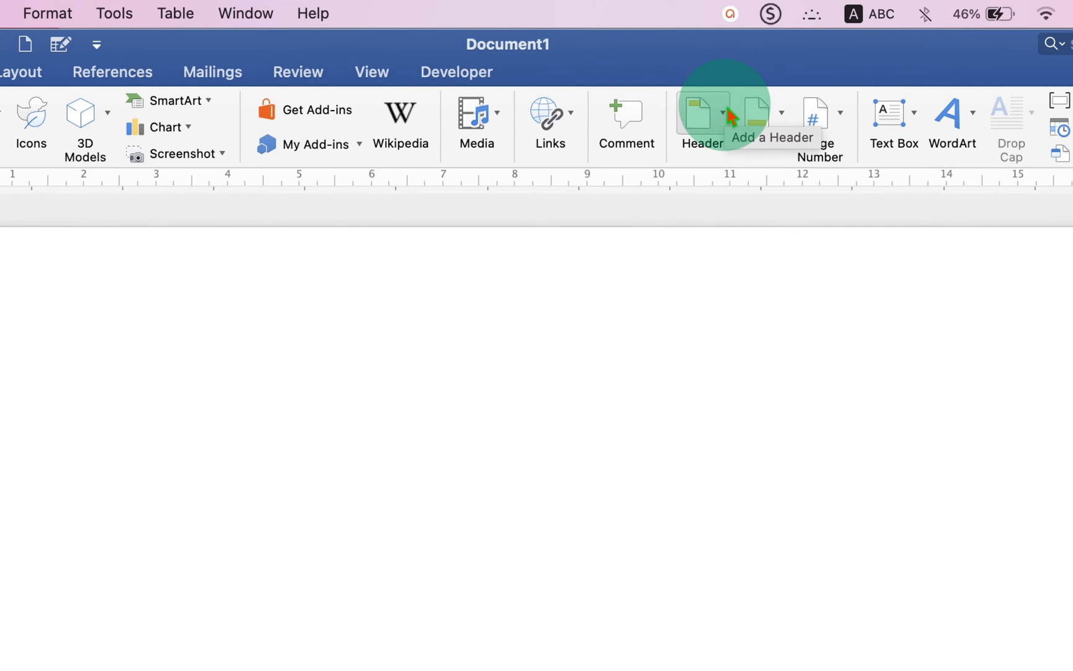
- Open the empty page header for editing via the Header dropdown's Edit Header
click(698, 113)
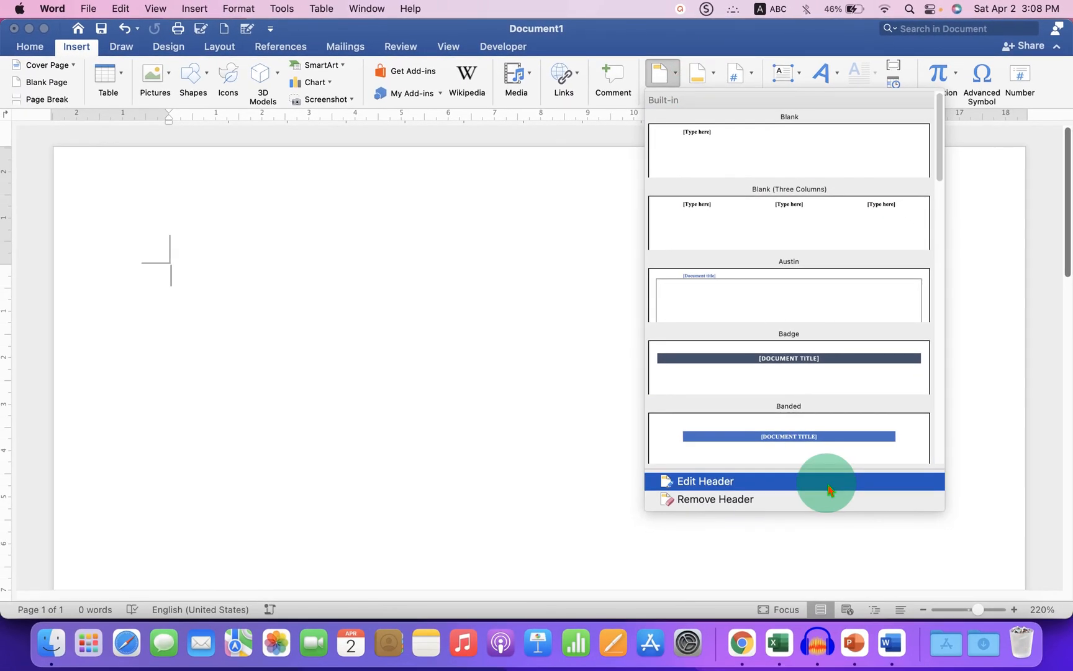
click(704, 481)
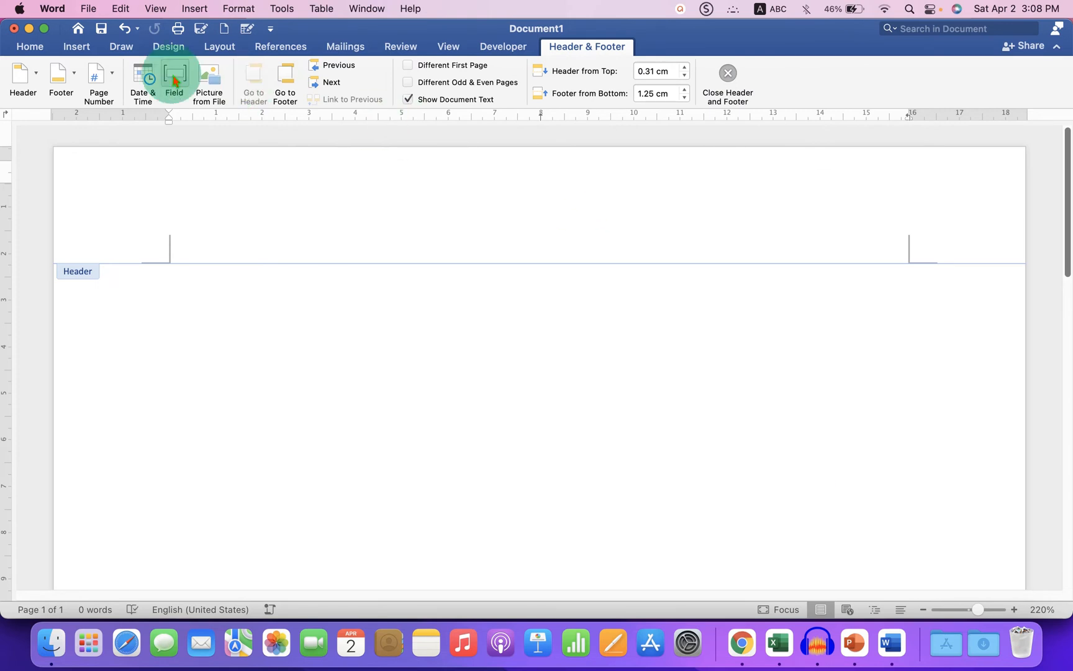
click(75, 46)
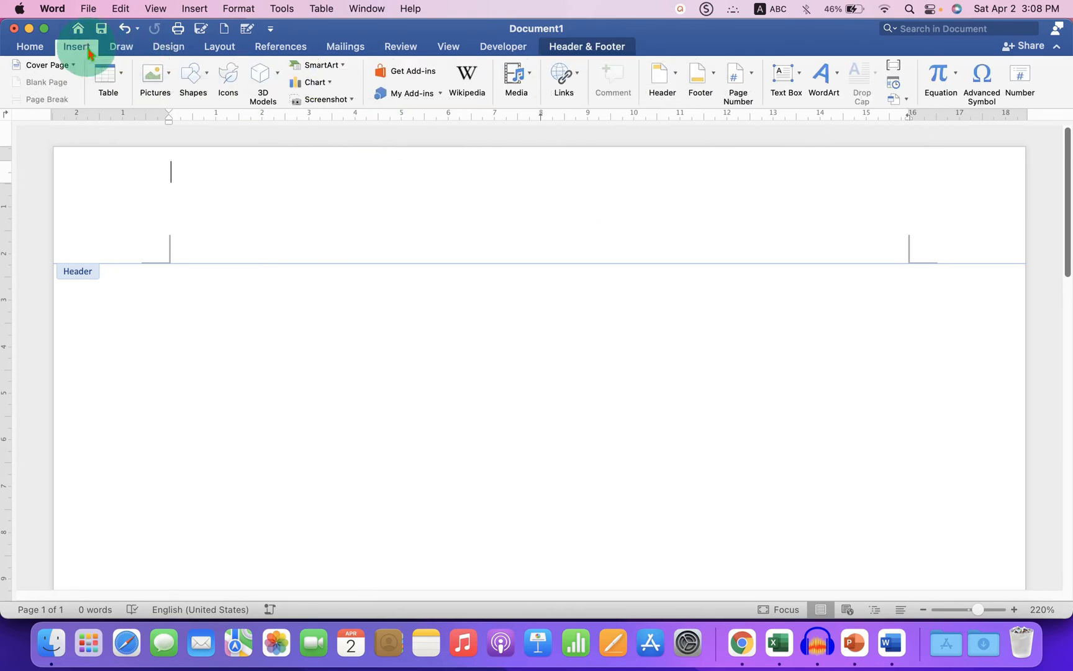
- Draw a plain rectangle across the full width of the header
click(193, 79)
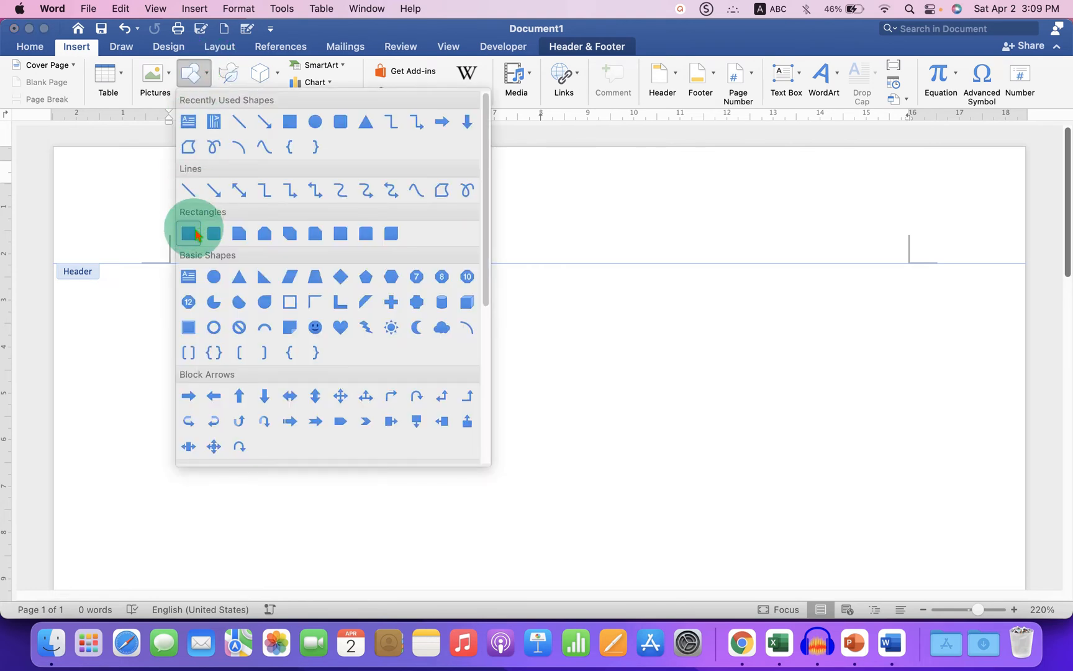
click(187, 232)
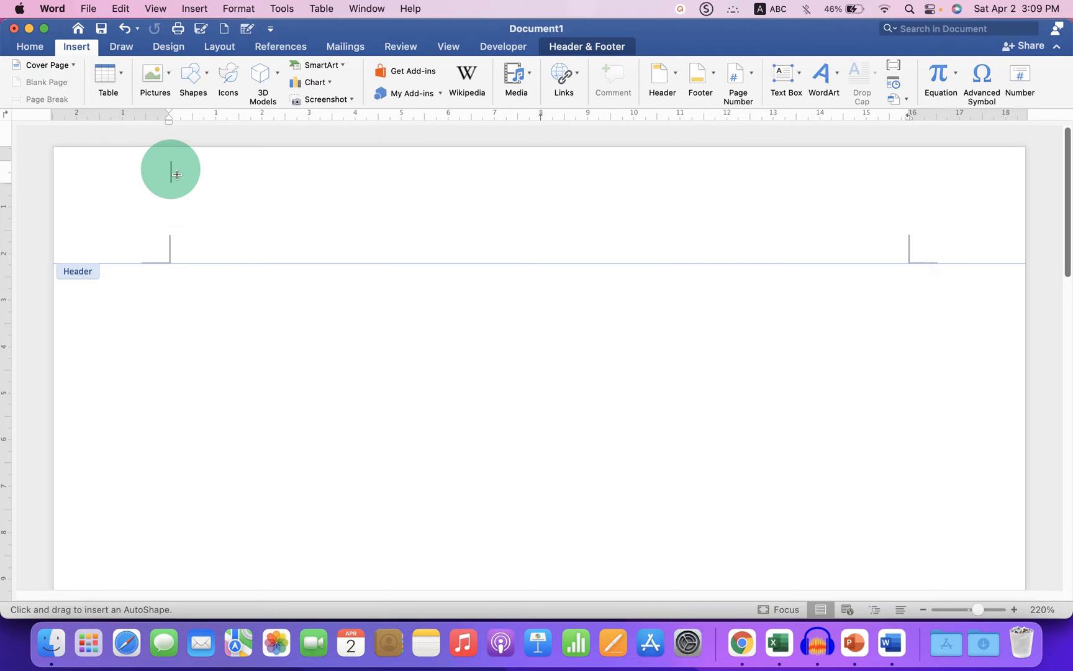
drag(170, 172, 910, 260)
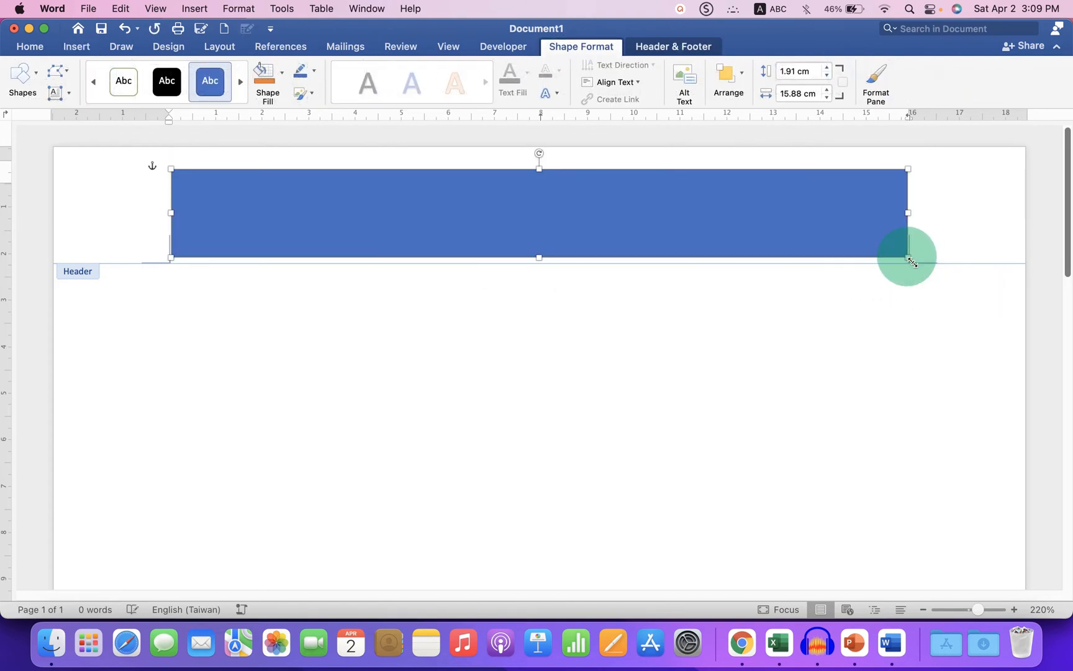
mouse_move(588, 174)
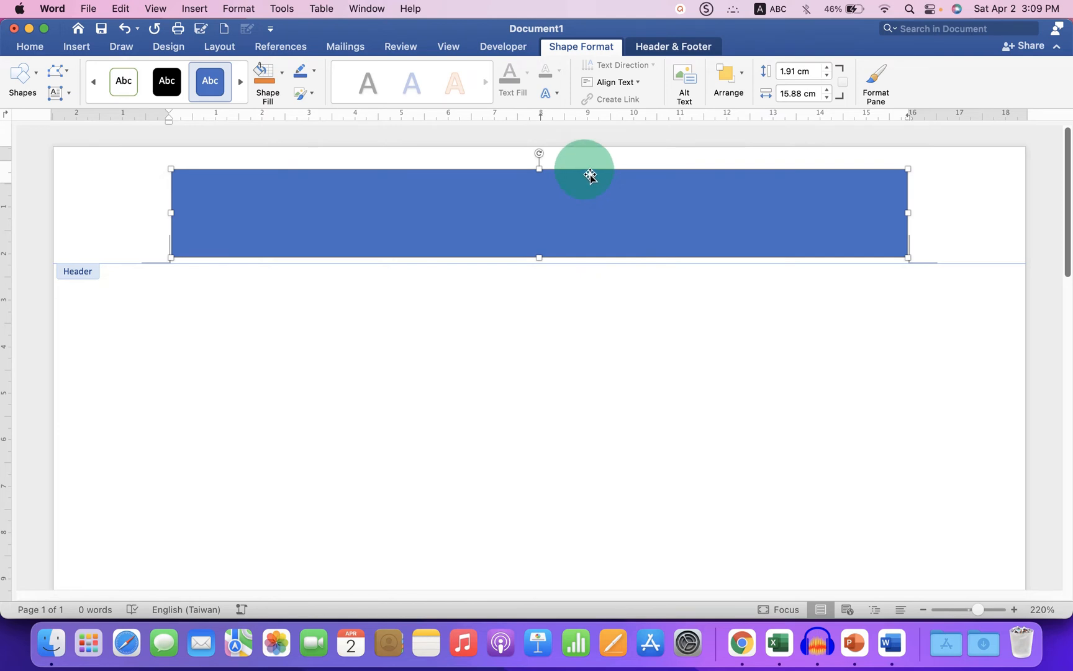
- In Format Shape, set No fill and pick a custom blue border colour
right_click(588, 176)
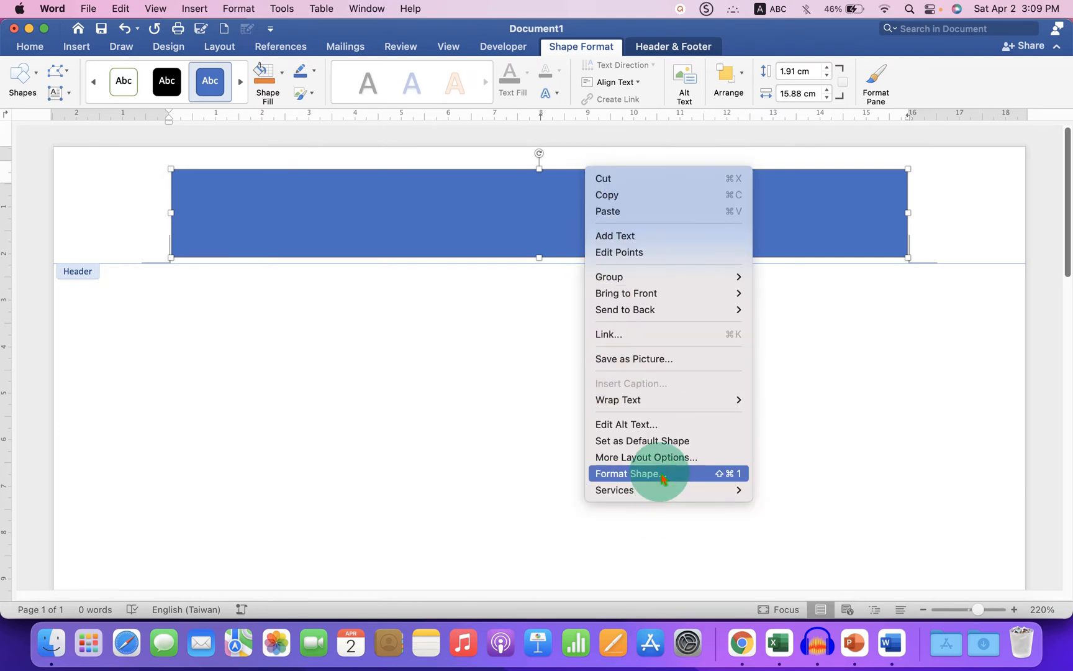
click(630, 473)
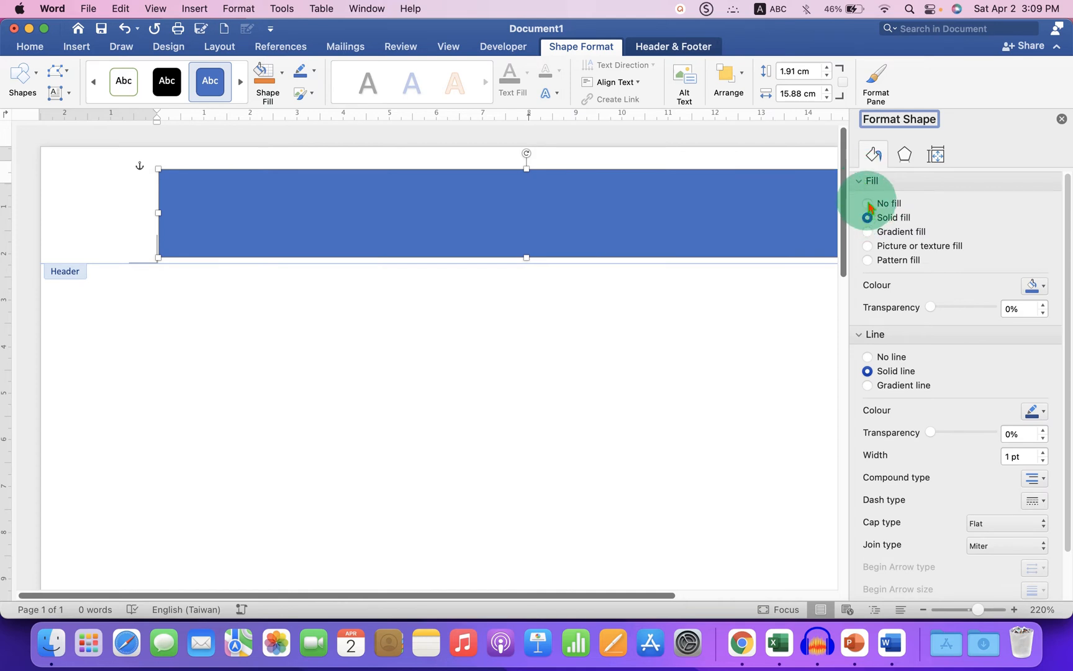
click(868, 203)
text(3)
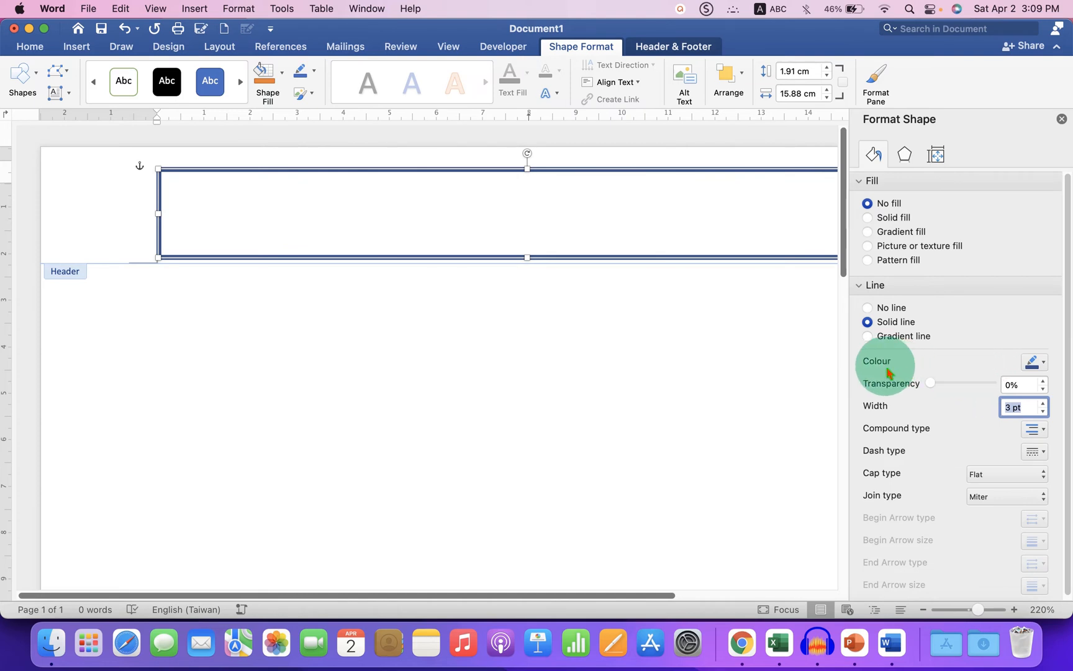
click(1032, 361)
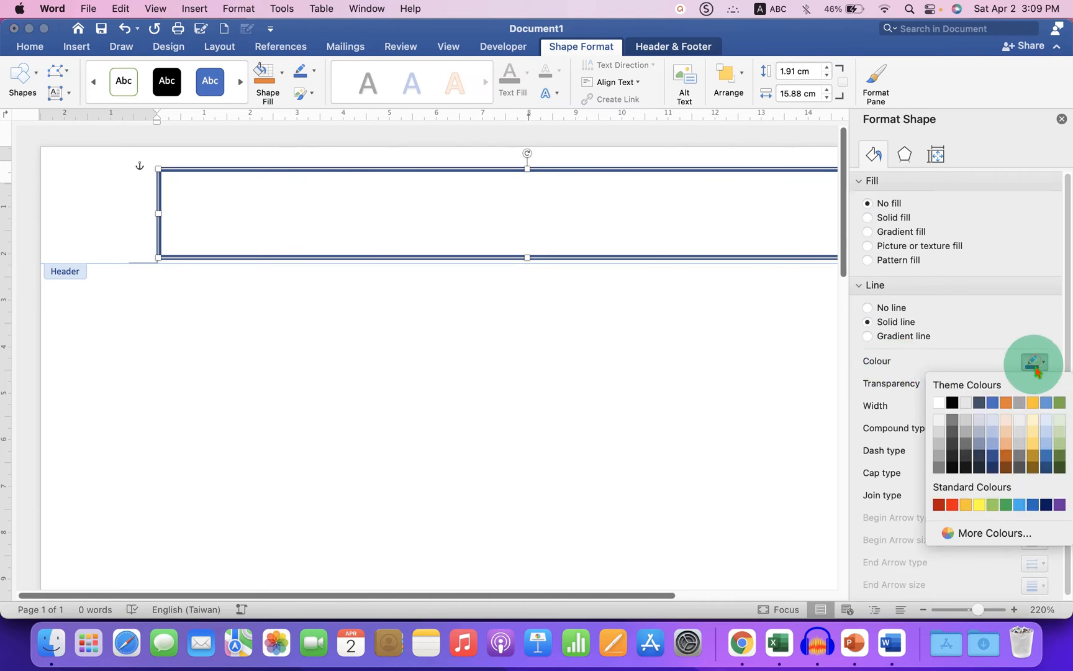
mouse_move(1007, 533)
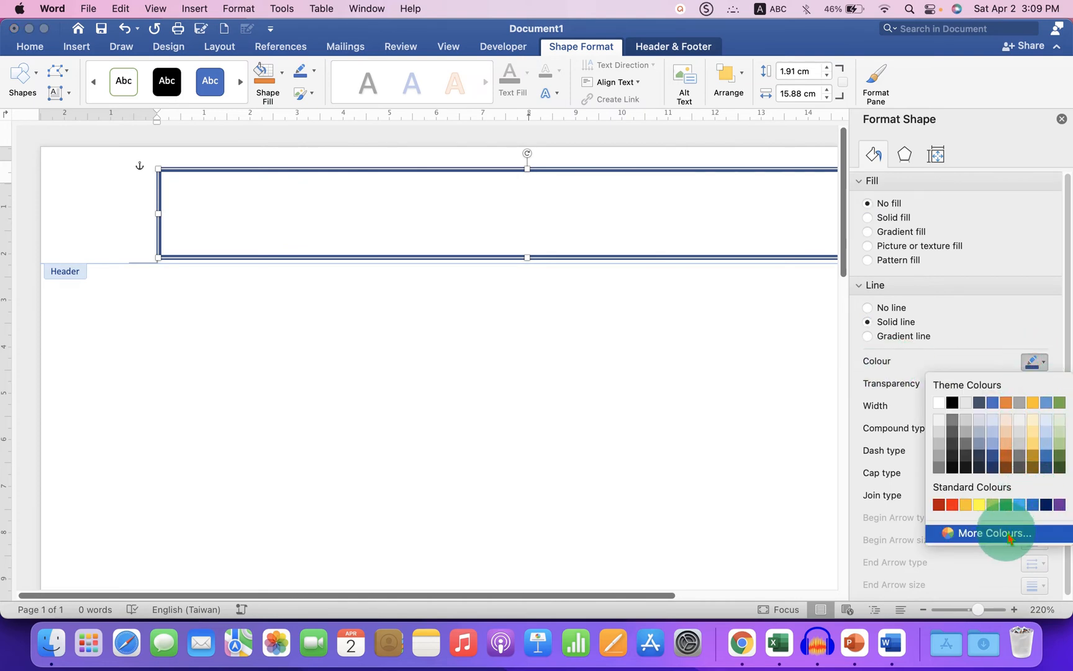
click(993, 532)
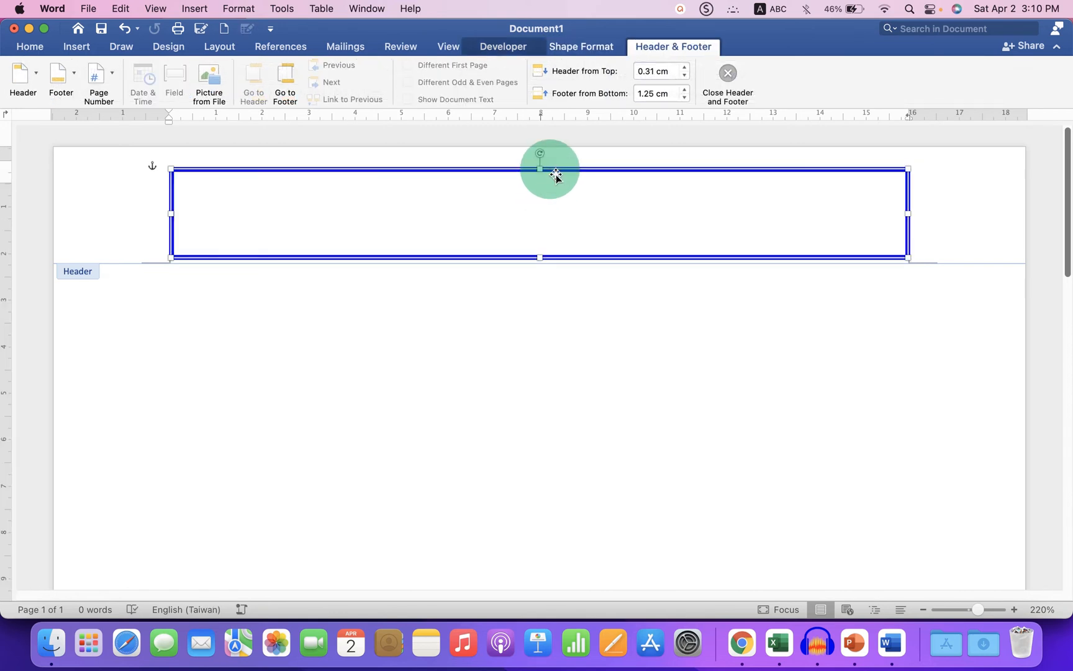
- Add the text HEADER inside the bordered rectangle
right_click(551, 175)
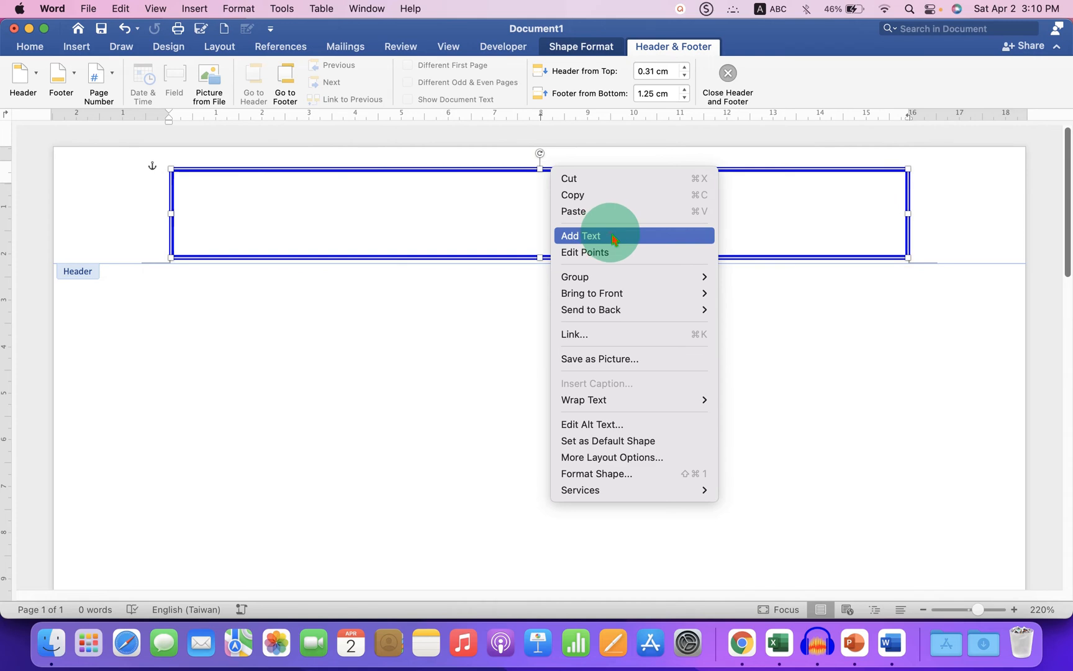
click(580, 236)
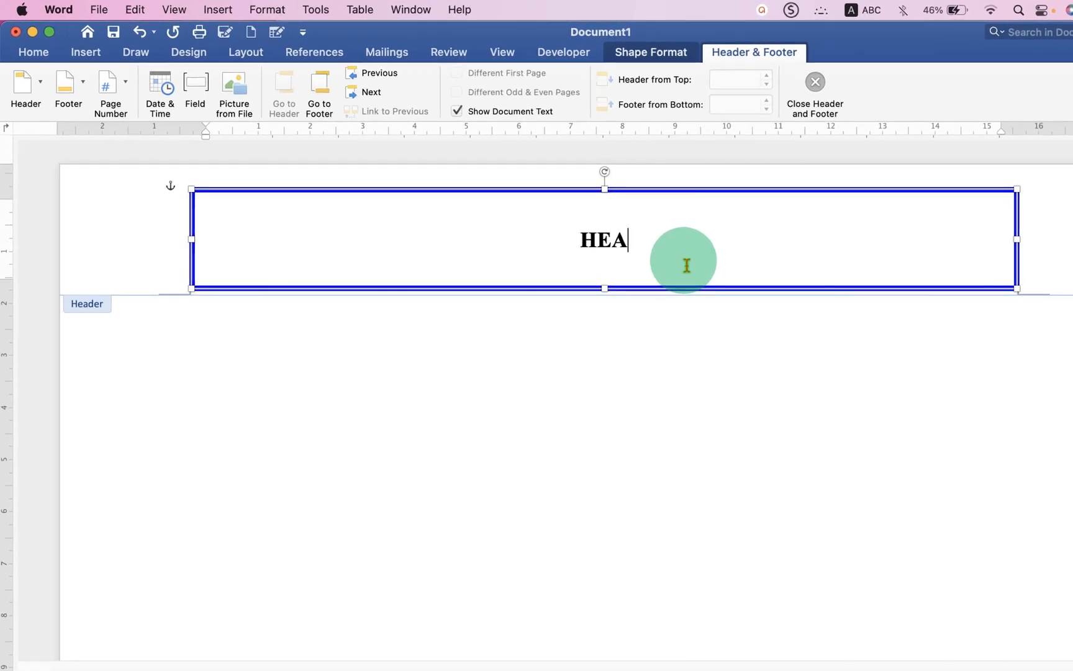
text(DER)
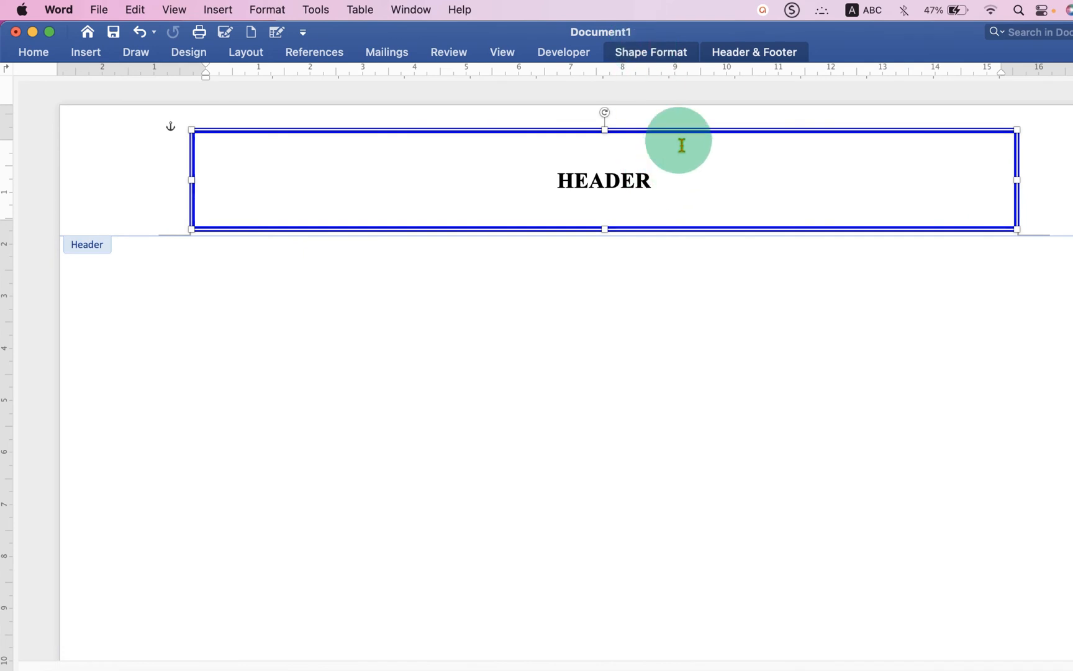
- Open Align Text on the Shape Format tab to choose Middle
click(650, 52)
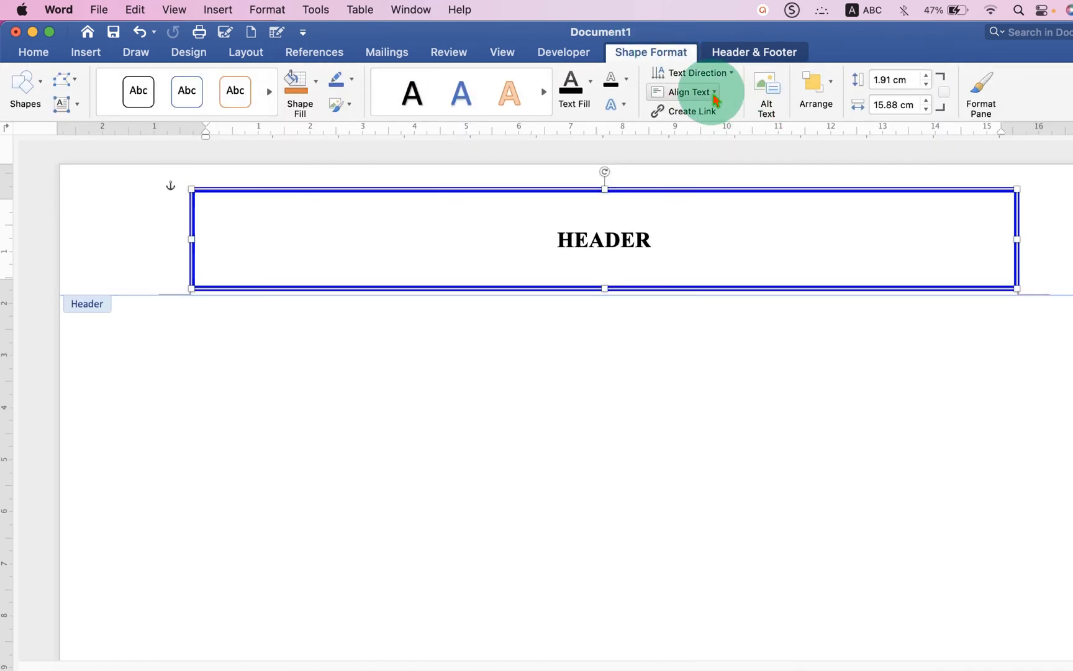
click(686, 92)
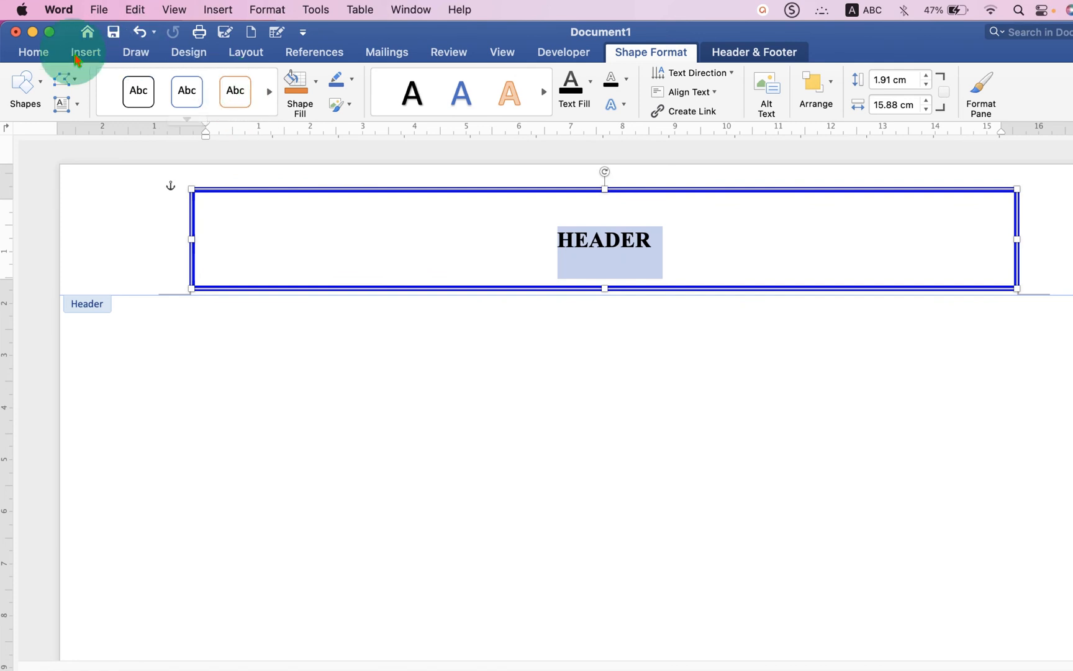
- On the Home tab, select the word HEADER for resizing to 26 pt
click(33, 52)
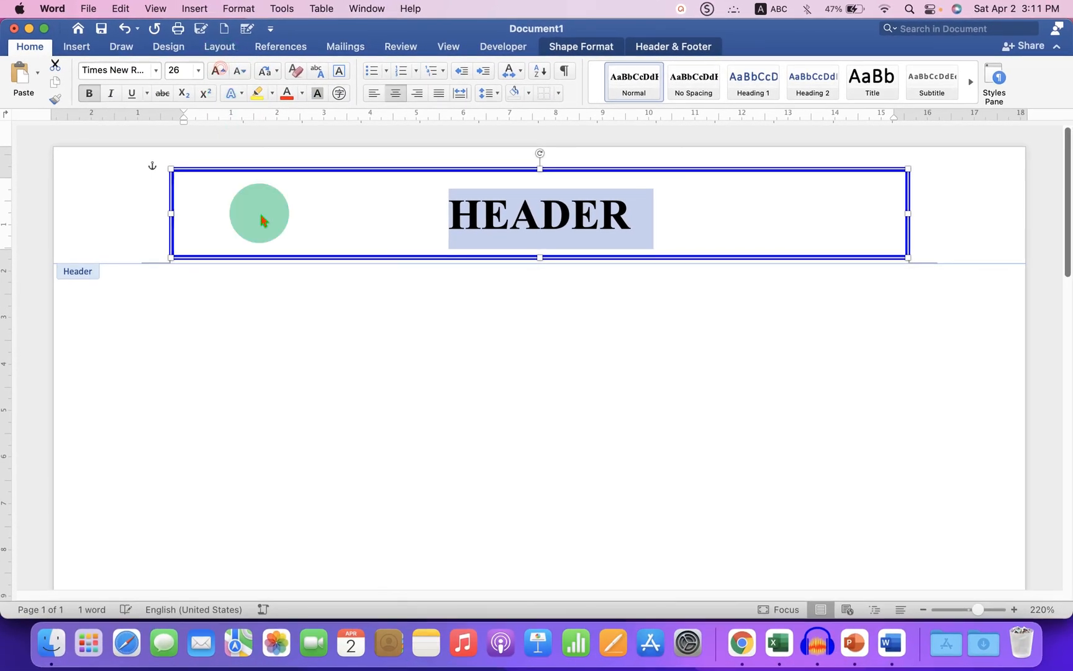
drag(259, 214, 681, 337)
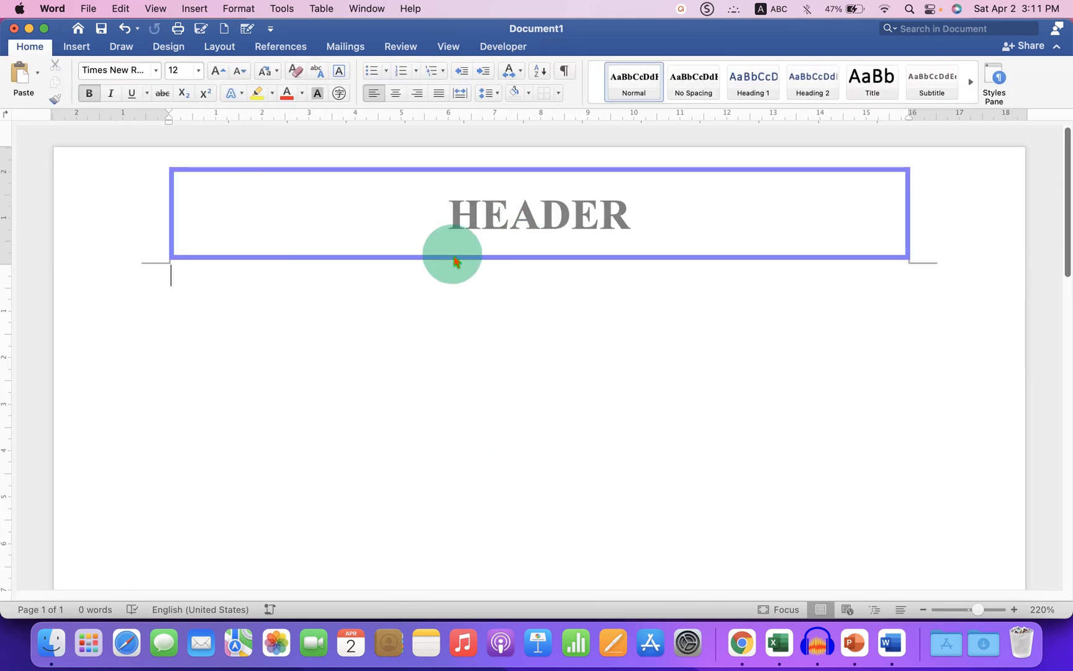
mouse_move(602, 471)
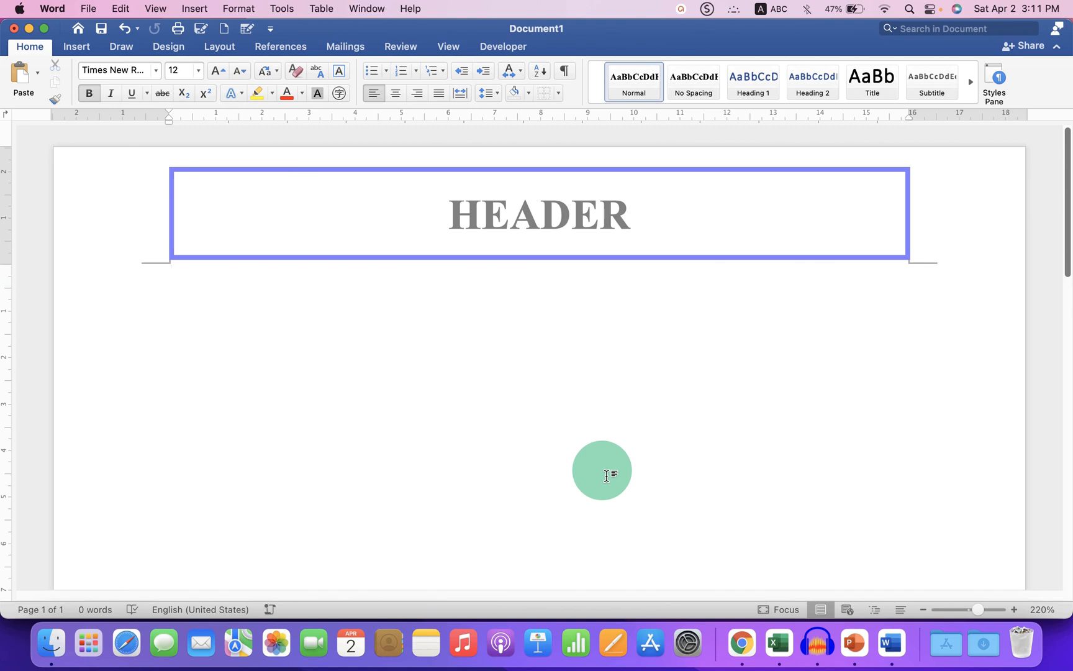
click(171, 277)
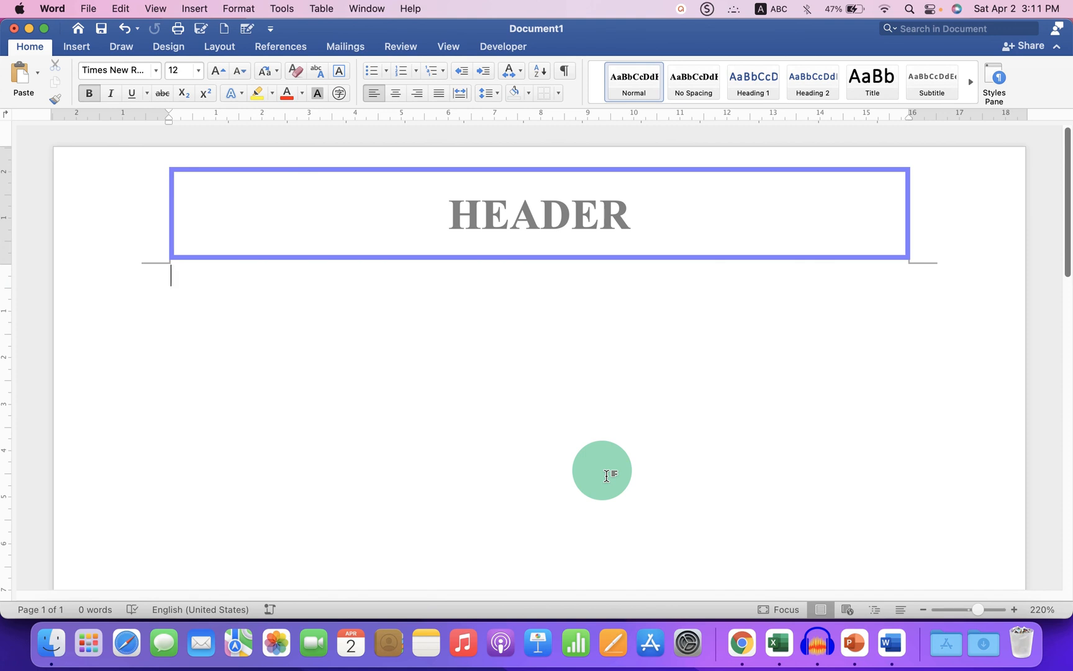